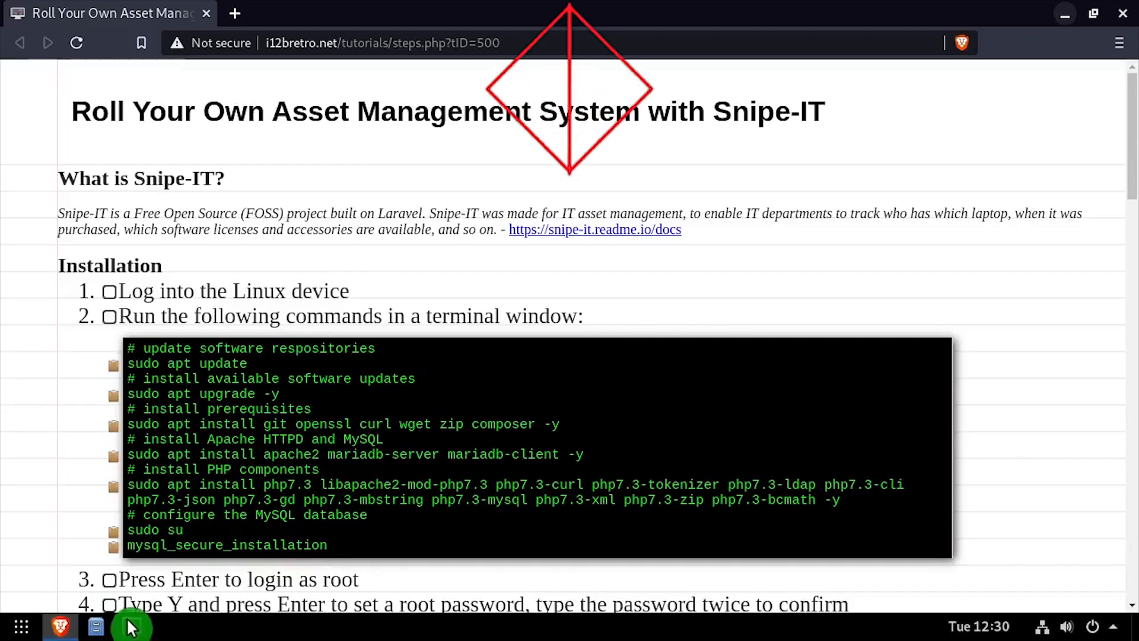
# - Launch a terminal and copy the tutorial's sudo apt update command
pyautogui.click(132, 627)
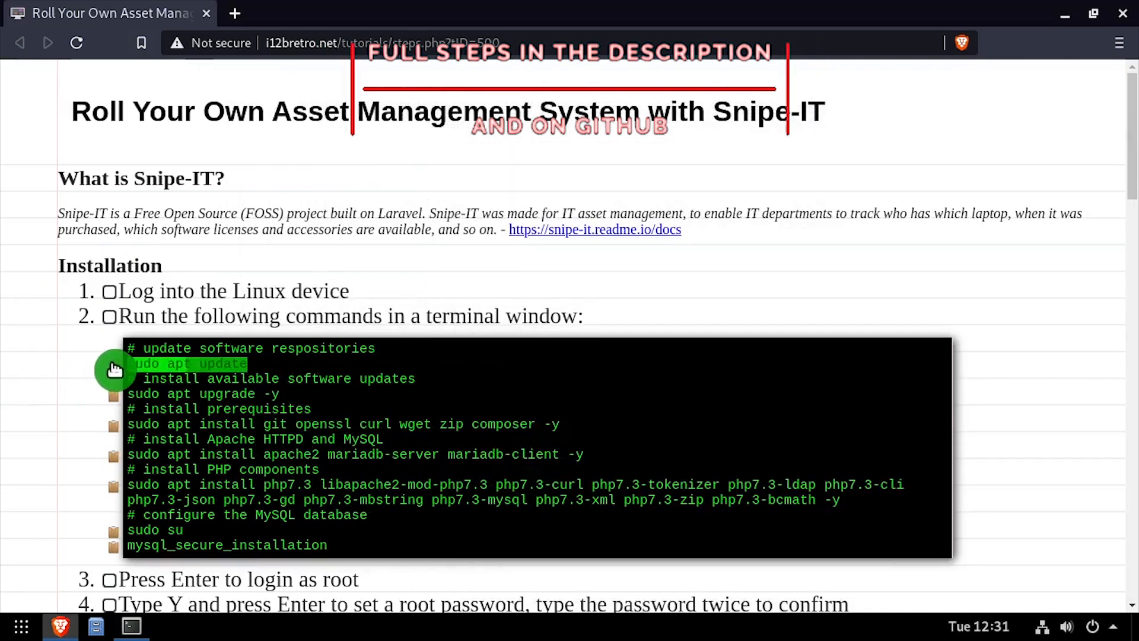
pyautogui.click(131, 627)
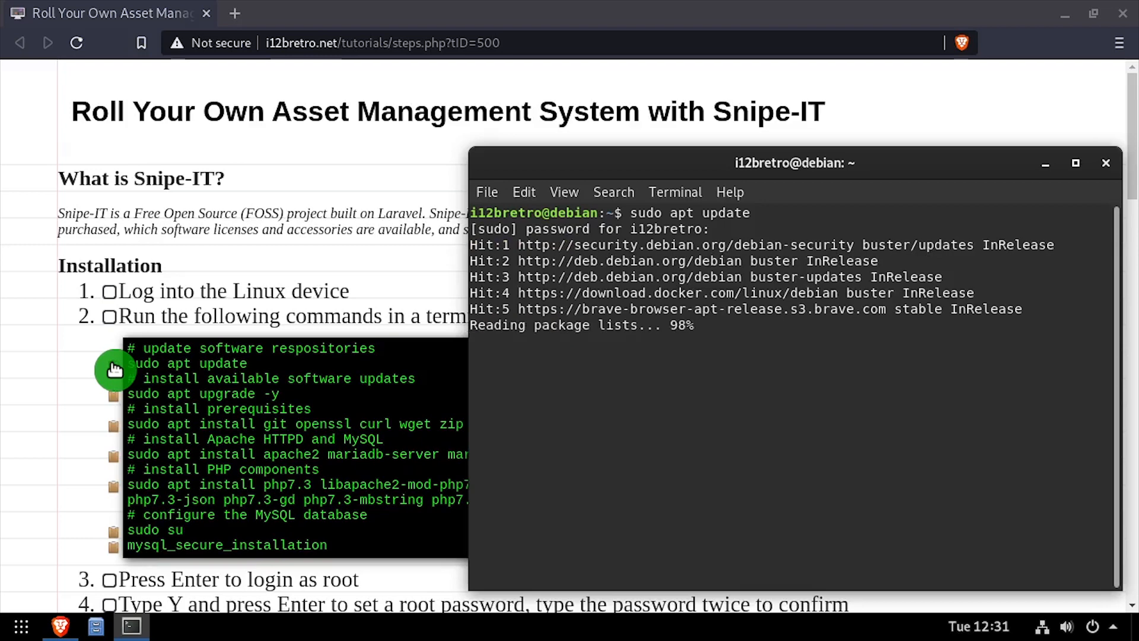
pyautogui.moveTo(113, 434)
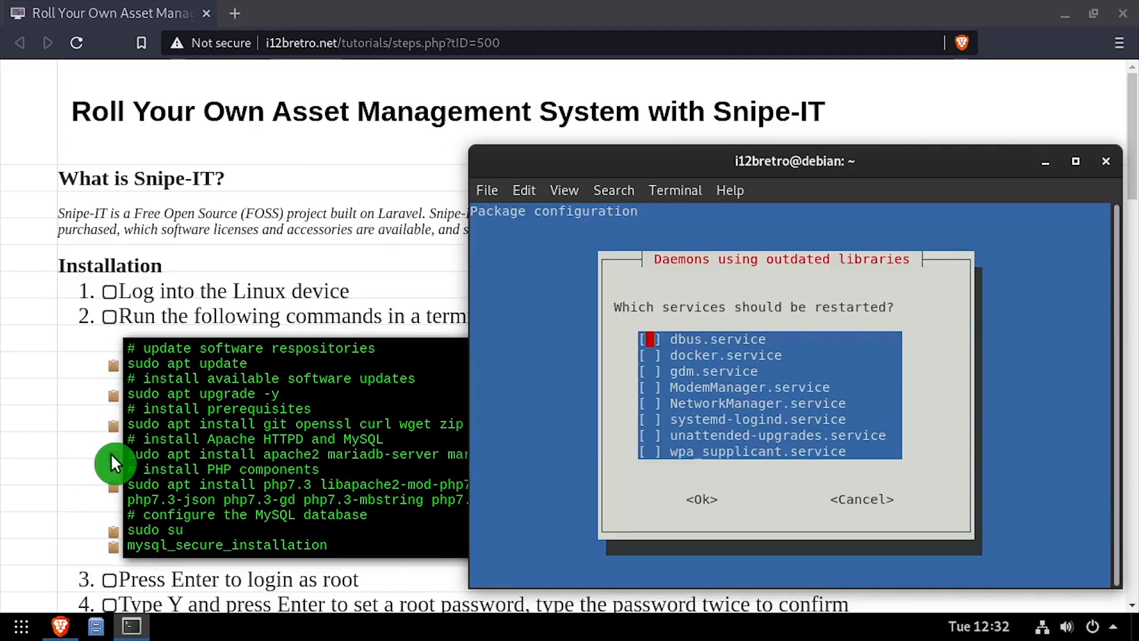
# - Copy the Apache and MariaDB install command from the tutorial
pyautogui.click(700, 499)
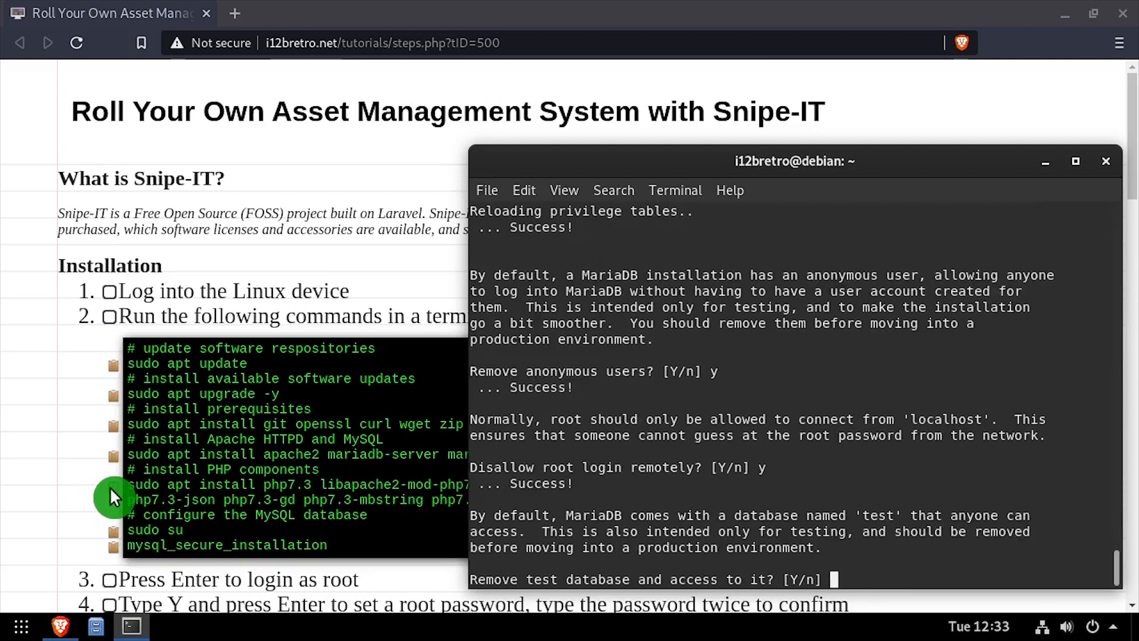
# - Answer y to the mysql_secure_installation prompt to finish securing MariaDB
pyautogui.write('y')
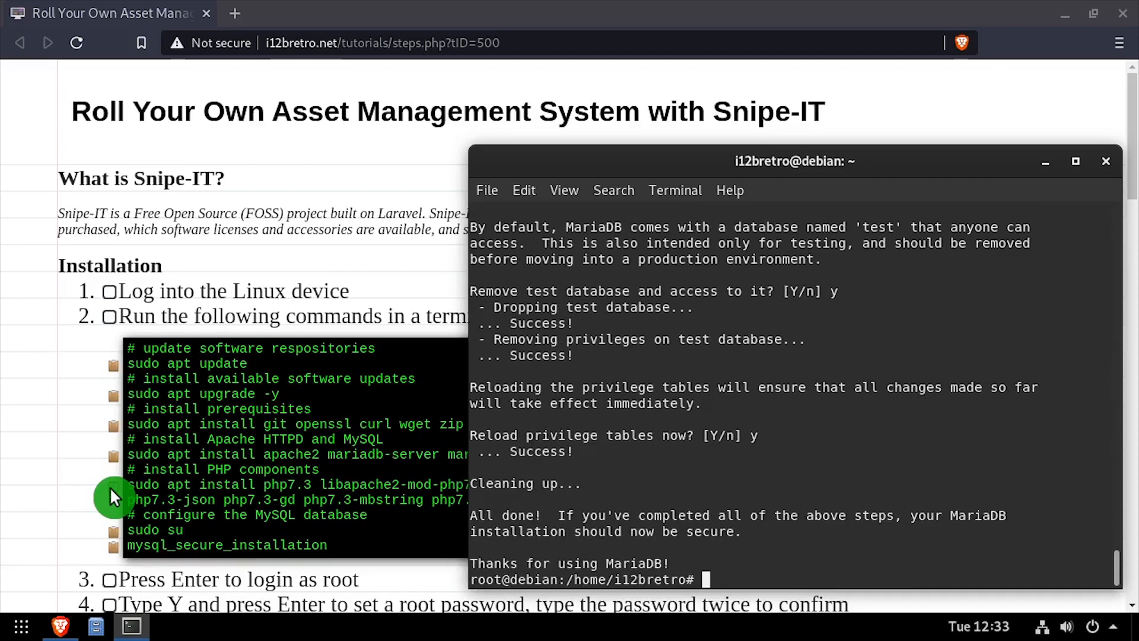
# - Log into MariaDB as root and run the CREATE DATABASE snipe_it, GRANT and FLUSH statements
pyautogui.scroll(-3)
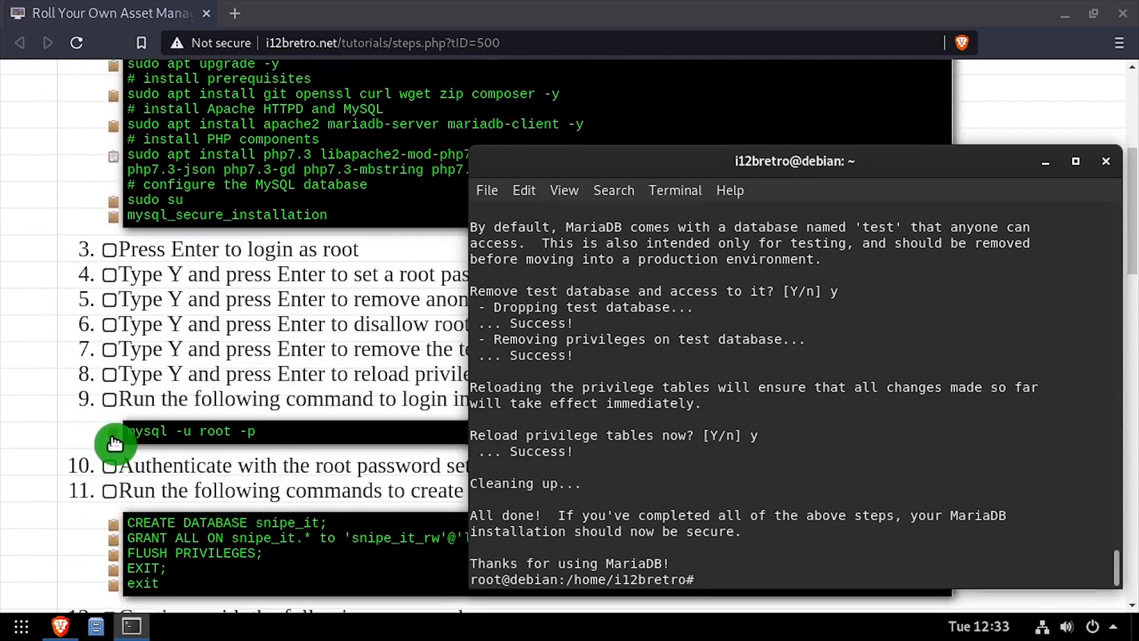
pyautogui.write('mysql -u root -p')
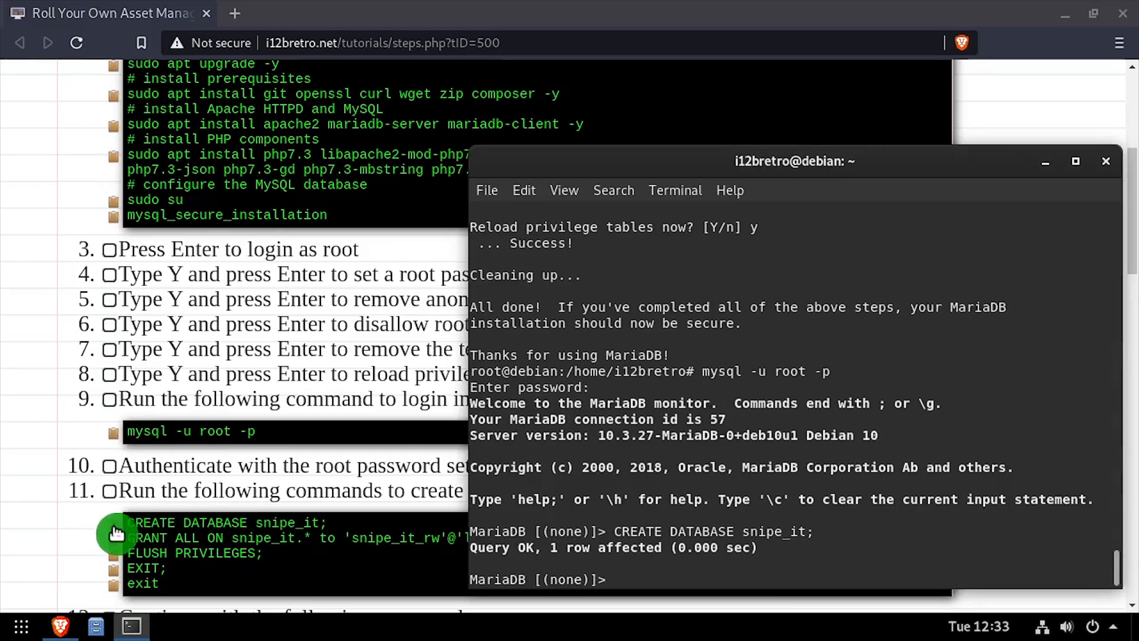
pyautogui.press('Return')
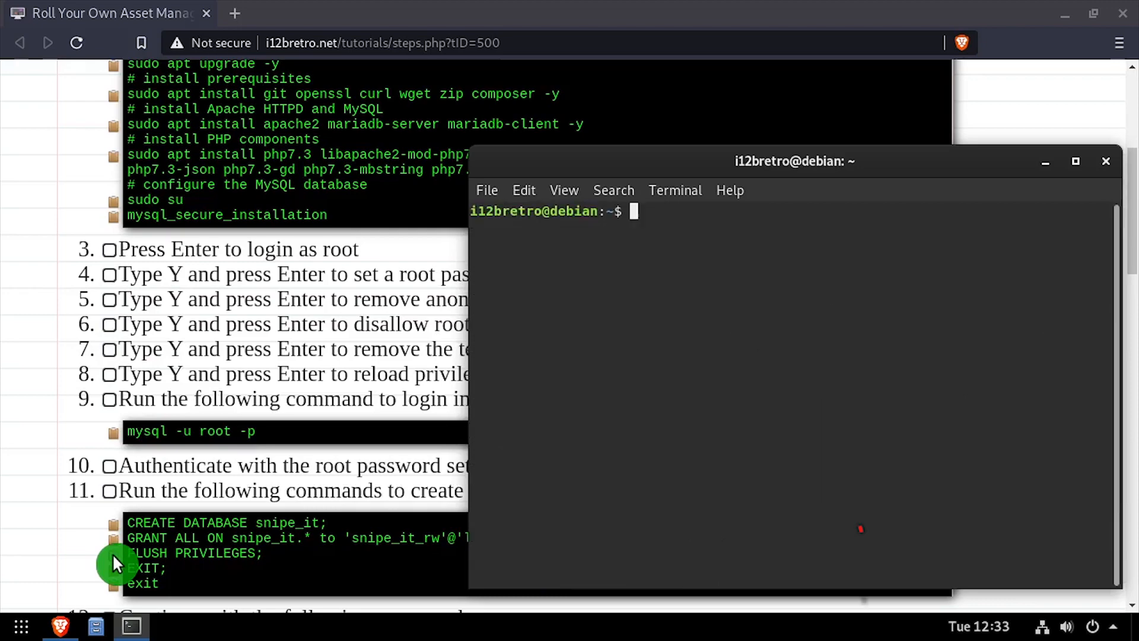
# - Clone snipe-it into /var/www/snipe-it and open its .env in nano
pyautogui.scroll(-3)
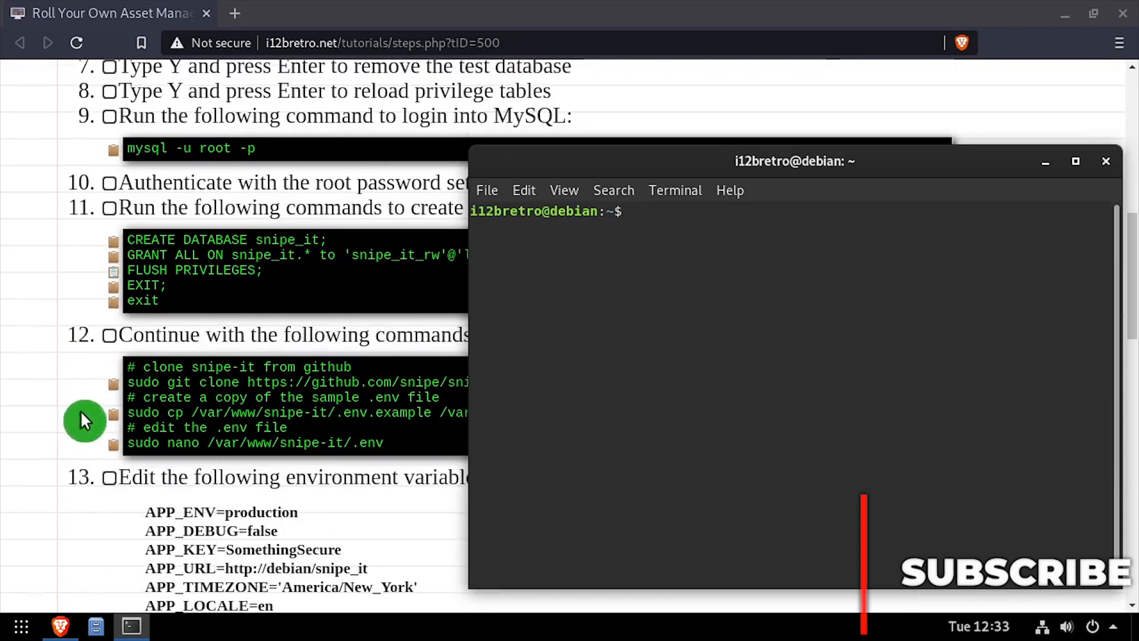
pyautogui.write('sudo git clone https://github.com/snipe/snipe-it /var/www/snipe-it')
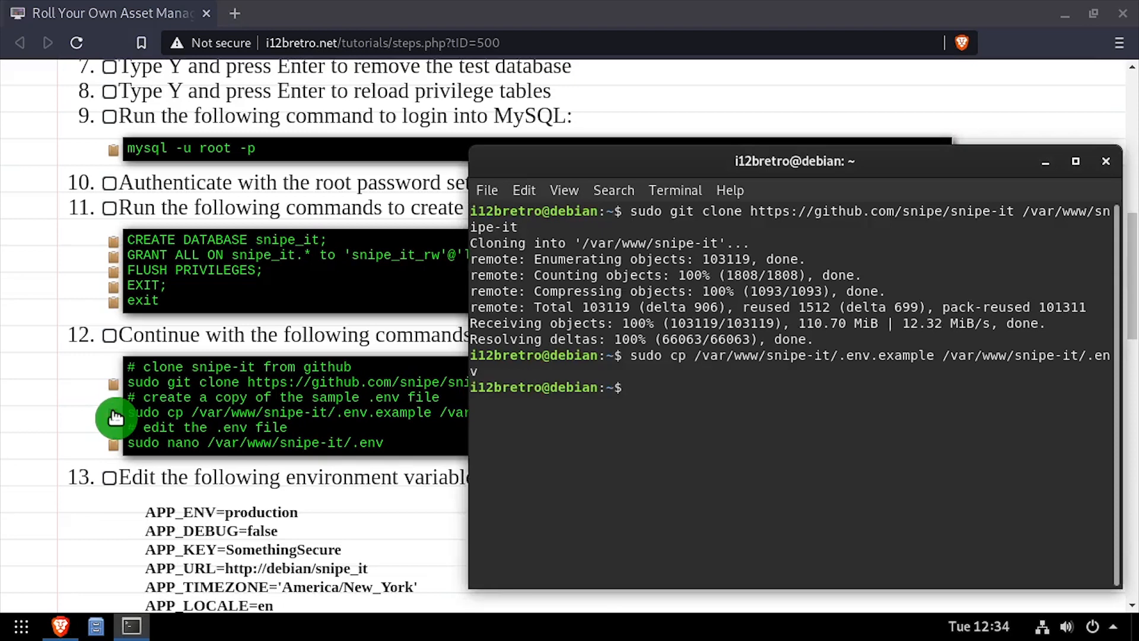
pyautogui.write('sudo nano /var/www/snipe-it/.env')
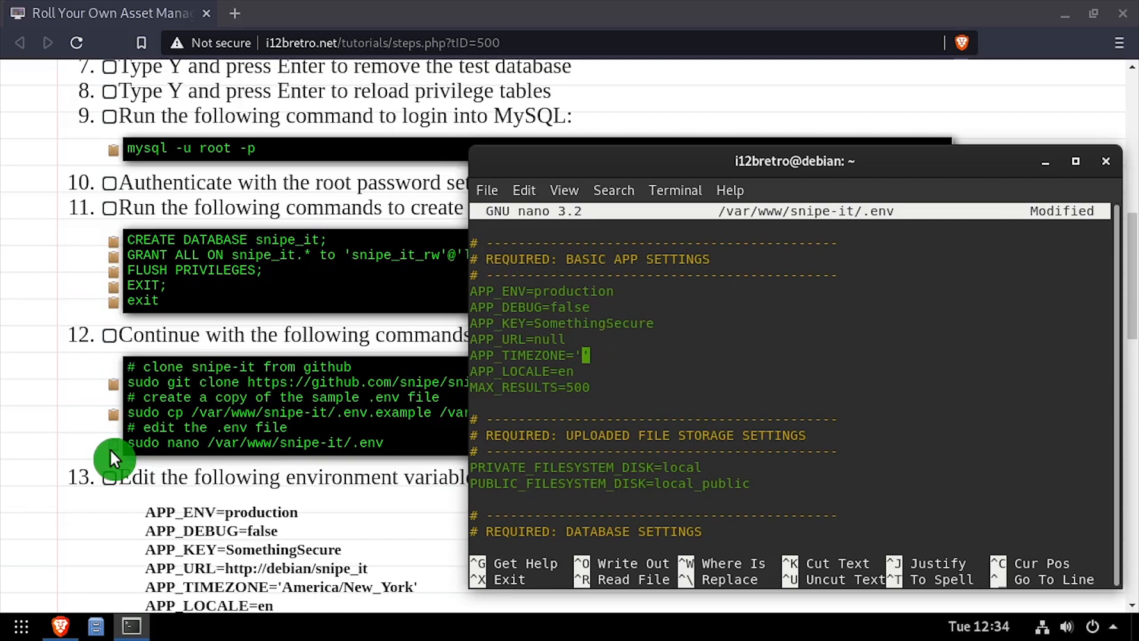
# - Set APP_TIMEZONE to America/New_York in the .env file
pyautogui.write('America/New_Y')
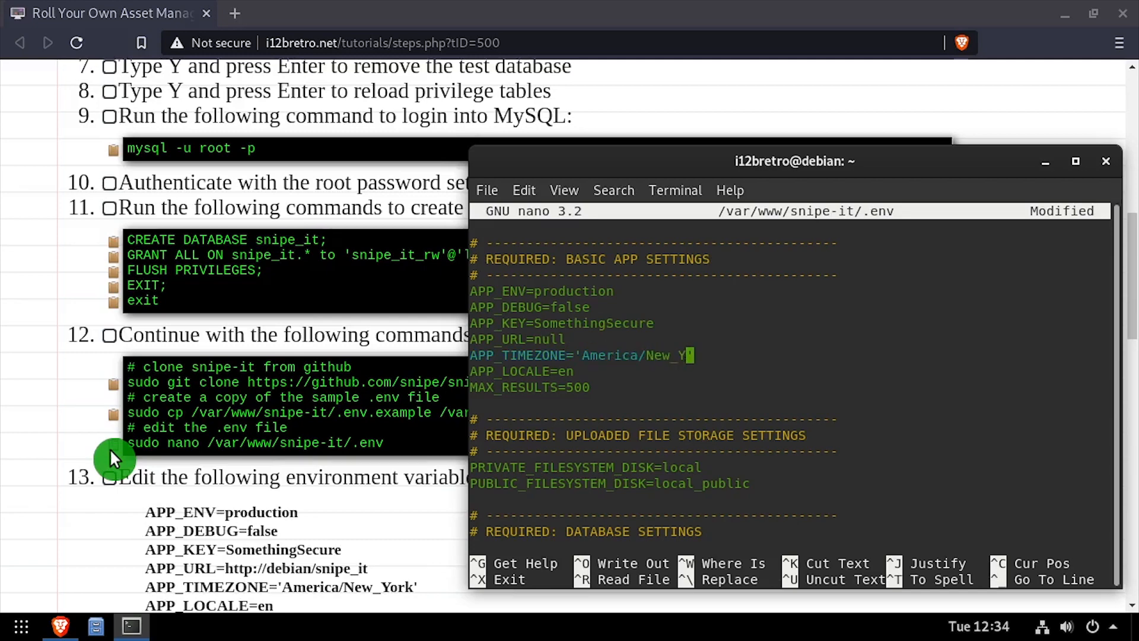
pyautogui.write("ork'")
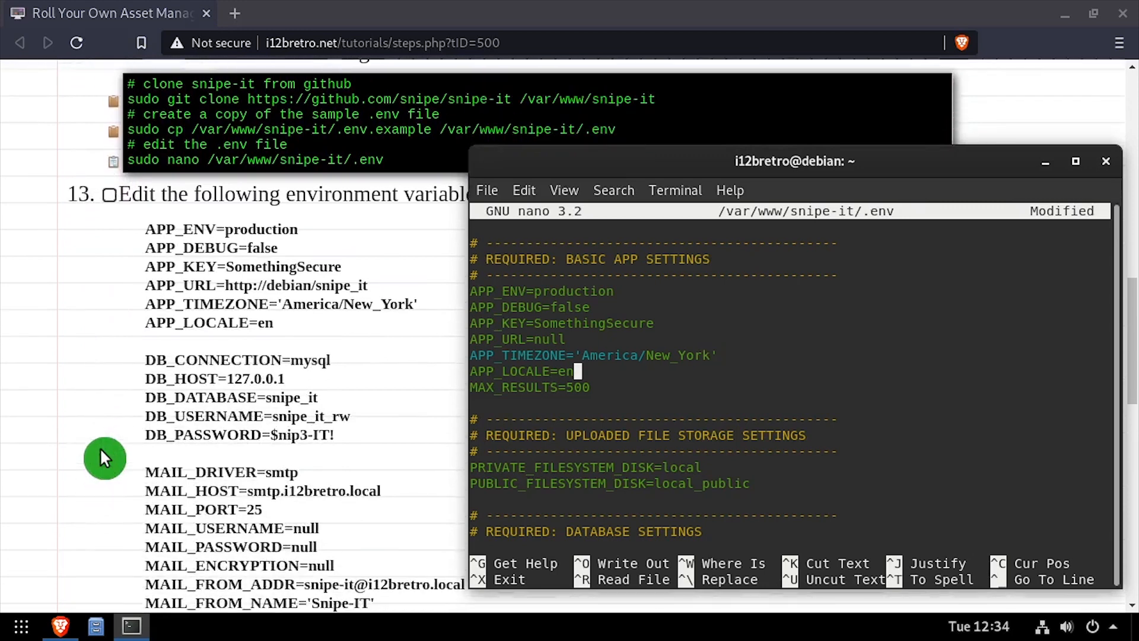
pyautogui.scroll(-3)
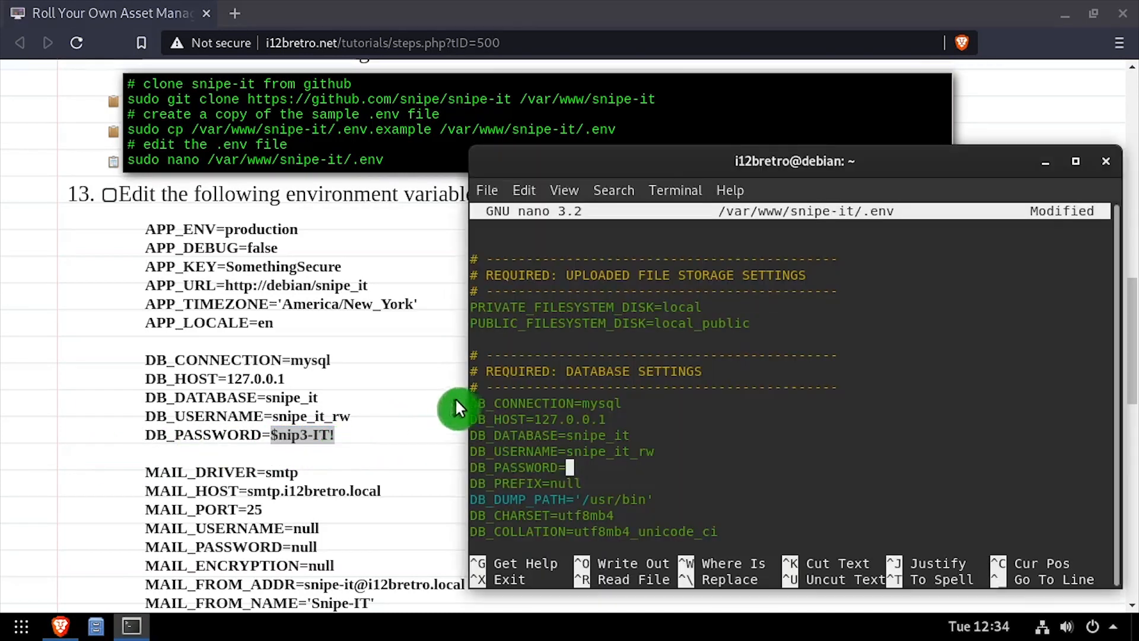
pyautogui.scroll(-3)
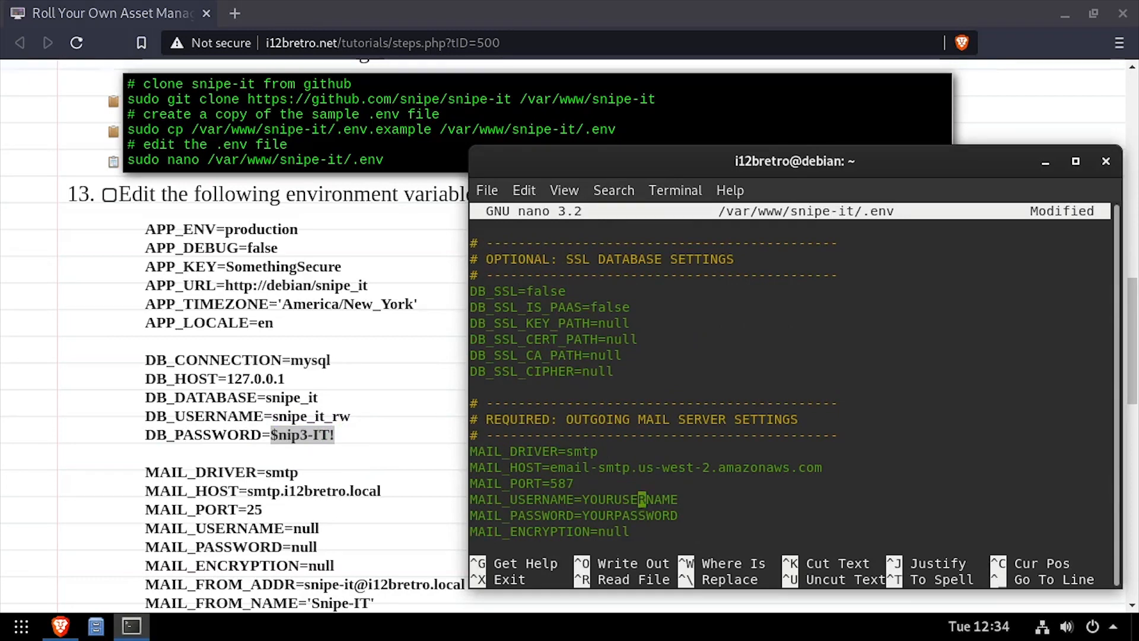
# - Fill in mail host smtp.i12bretro.local, from/reply addresses at i12bretro.local, and save the file
pyautogui.write('smtp.i12bretro.local')
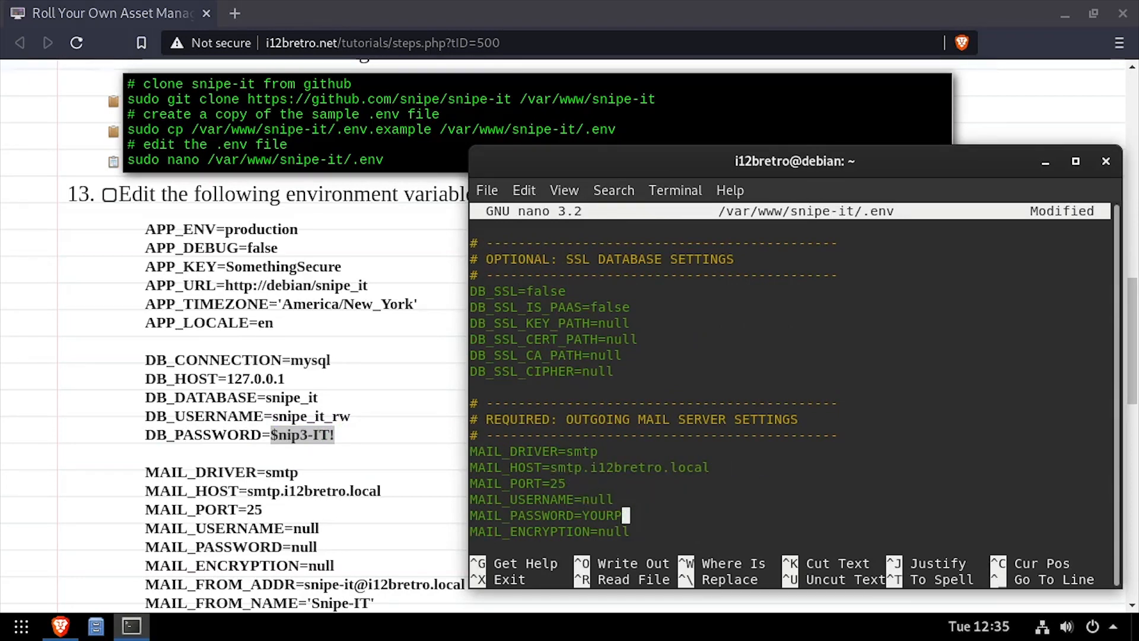
pyautogui.scroll(-3)
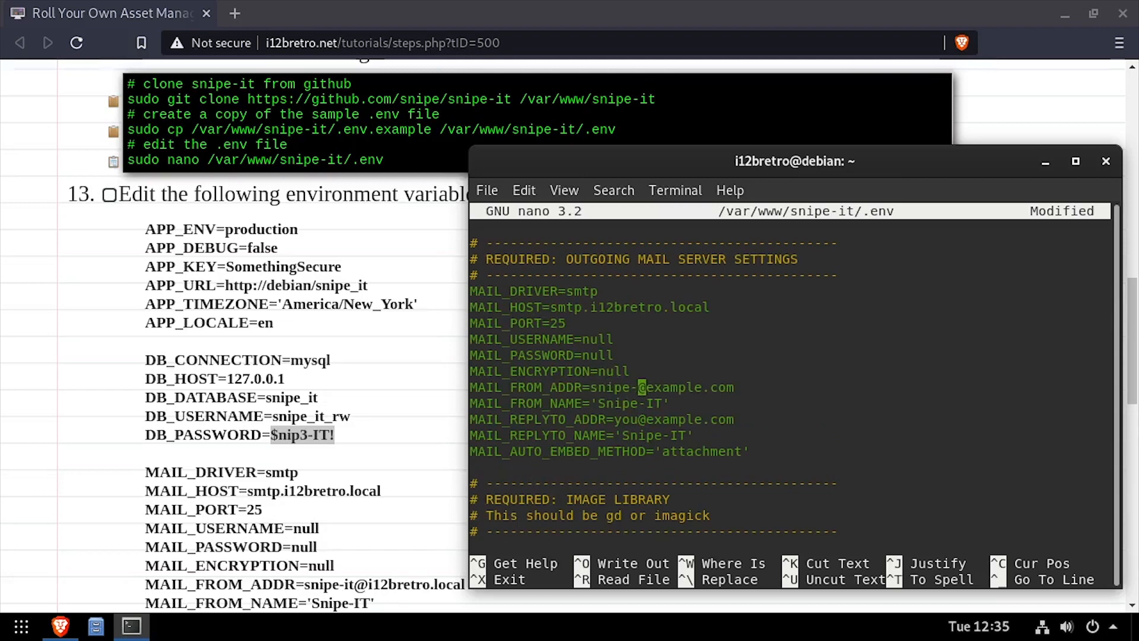
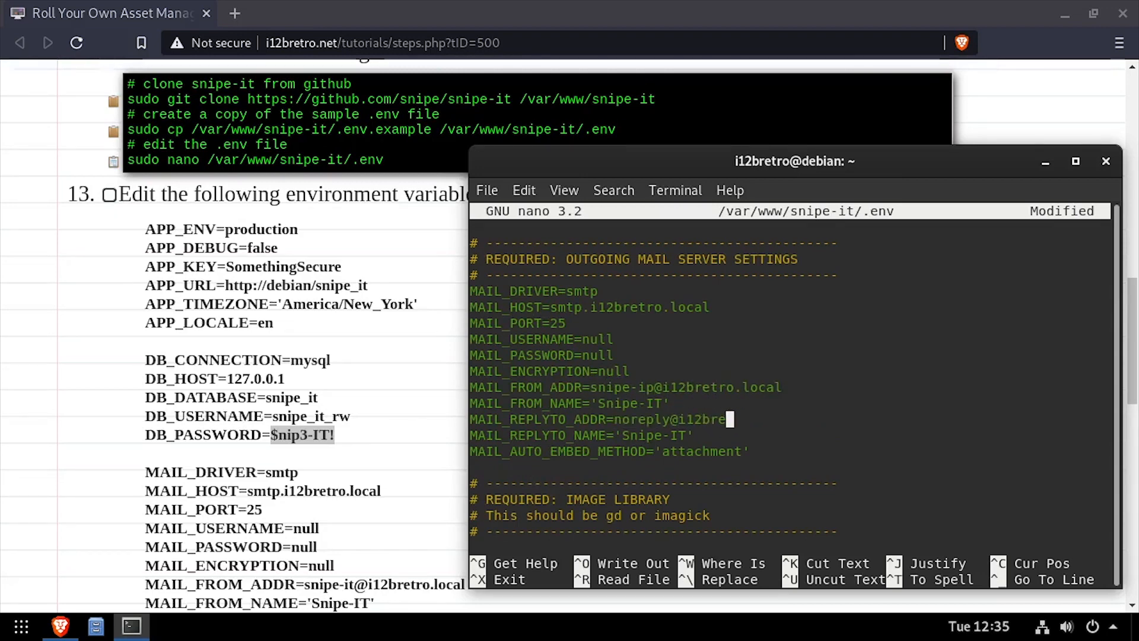
pyautogui.press('ctrl+o')
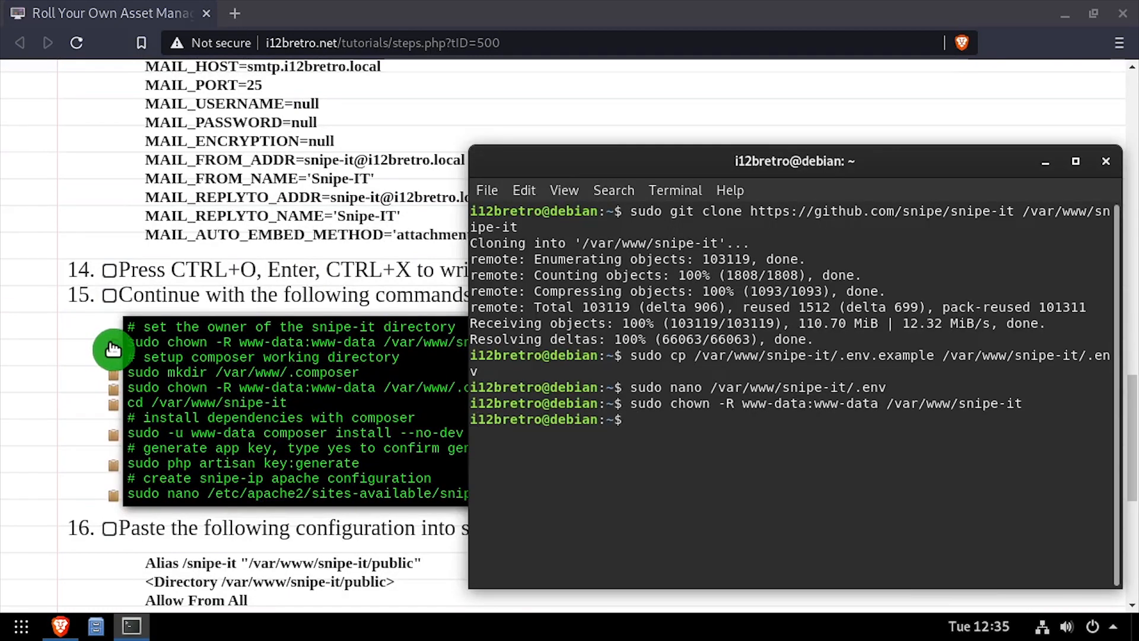
# - Create /var/www/.composer, generate the Snipe-IT app key, and open the snipe-it Apache site config in nano
pyautogui.write('sudo mkdir /var/www/.composer')
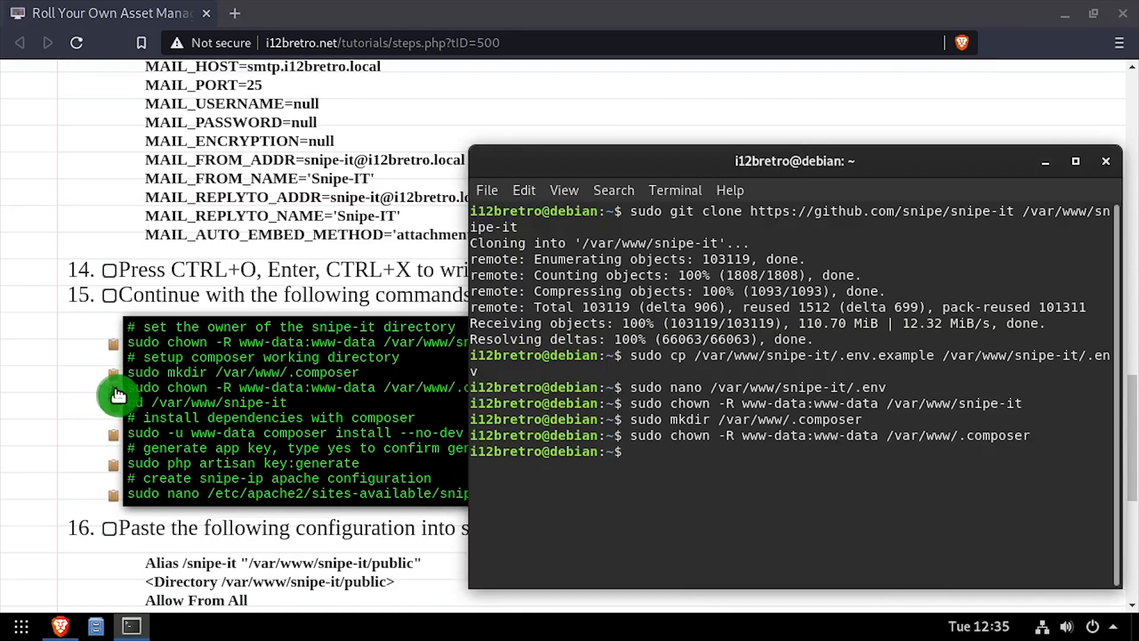
pyautogui.write('cd /var/www/snipe-it')
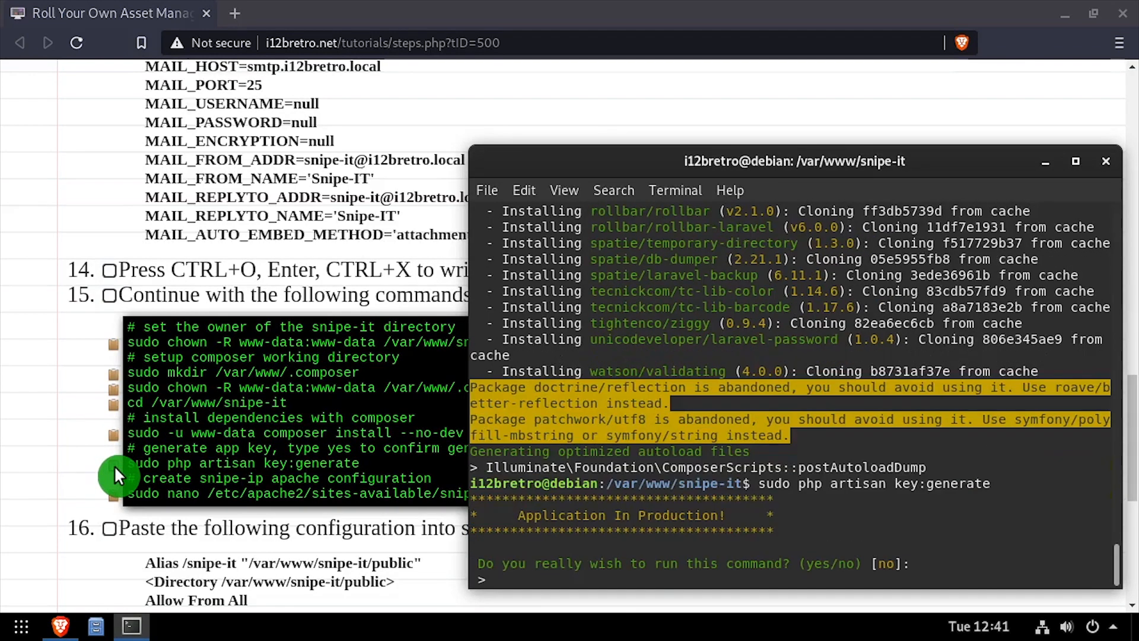
pyautogui.write('yes')
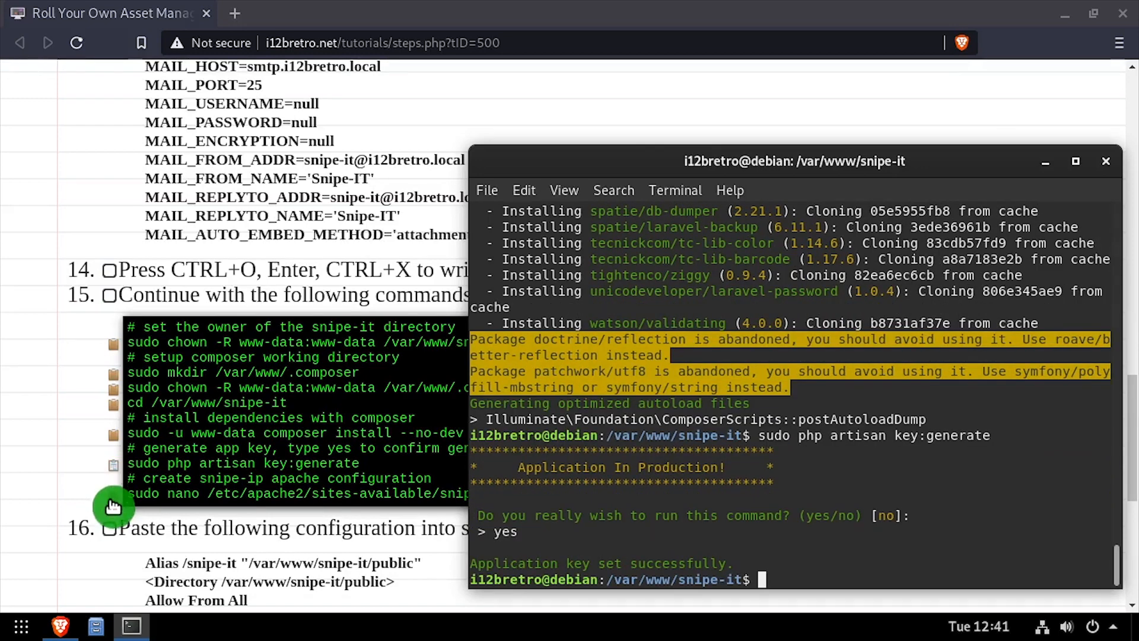
pyautogui.write('sudo nano /etc/apache2/sites-available/snipe-it.conf')
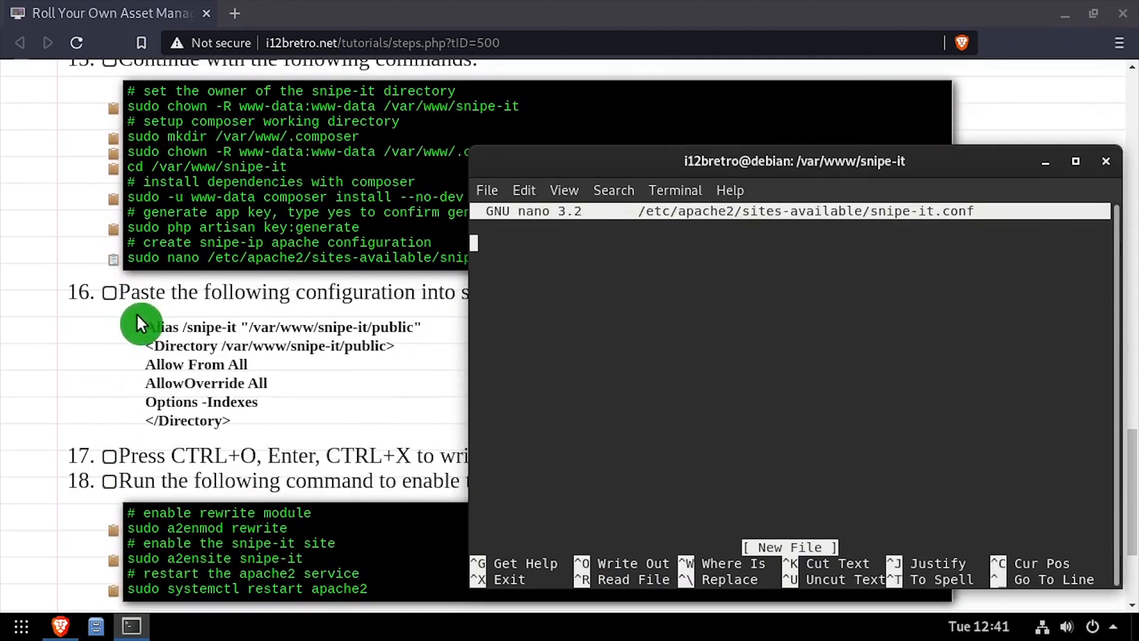
# - Select the Alias/Directory block from the tutorial for the Apache site config
pyautogui.moveTo(142, 322); pyautogui.dragTo(297, 421)
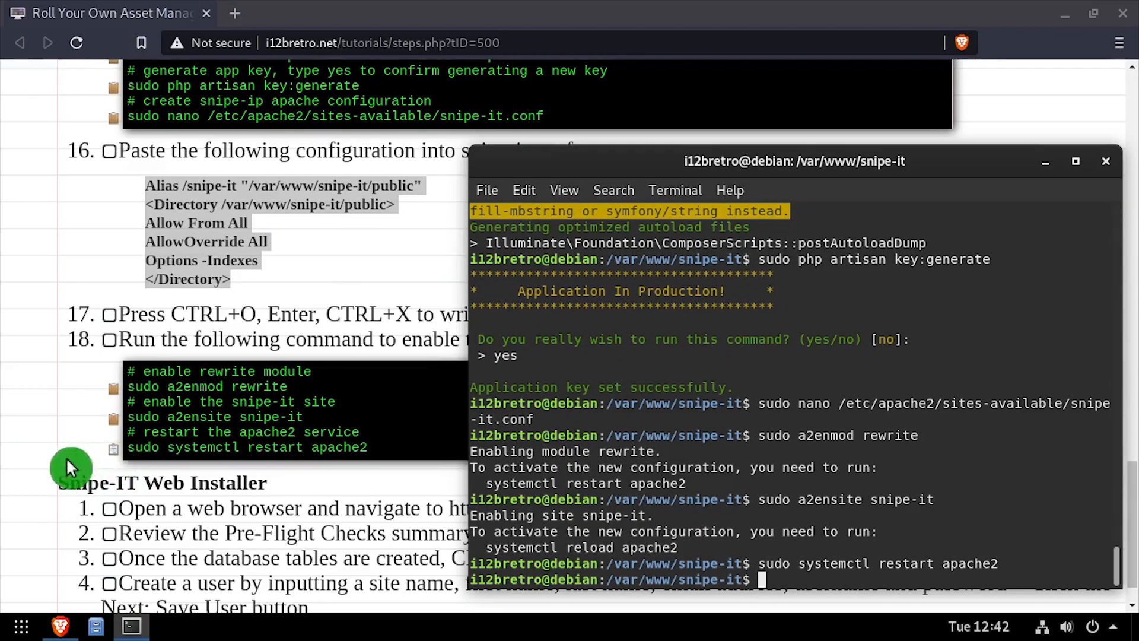
pyautogui.click(447, 13)
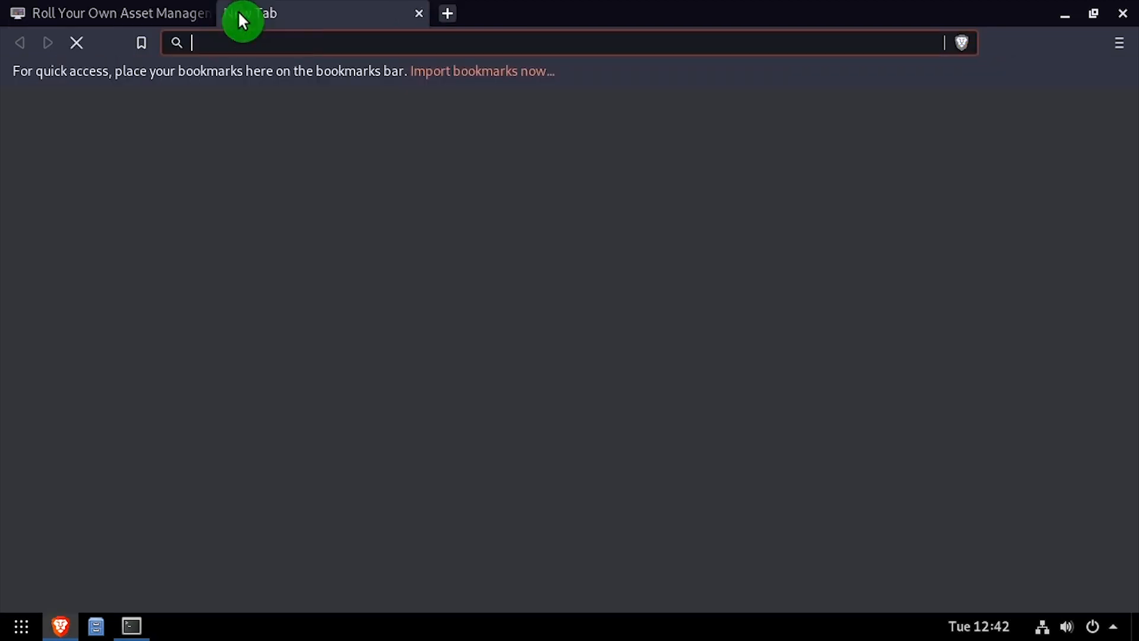
pyautogui.write('http://debian/sni')
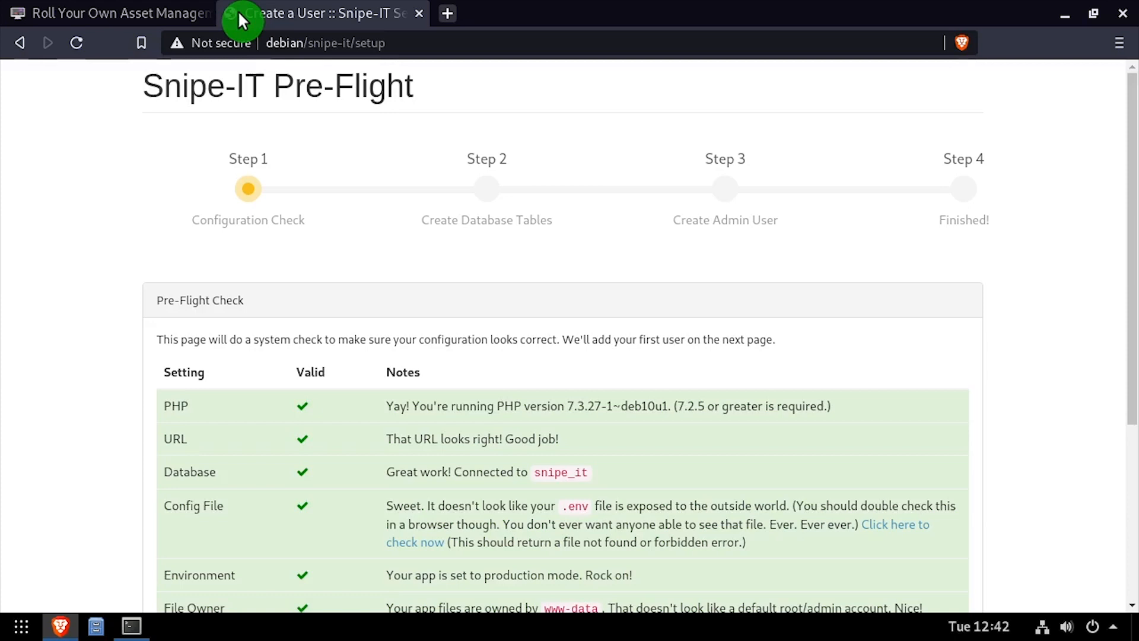
pyautogui.scroll(-3)
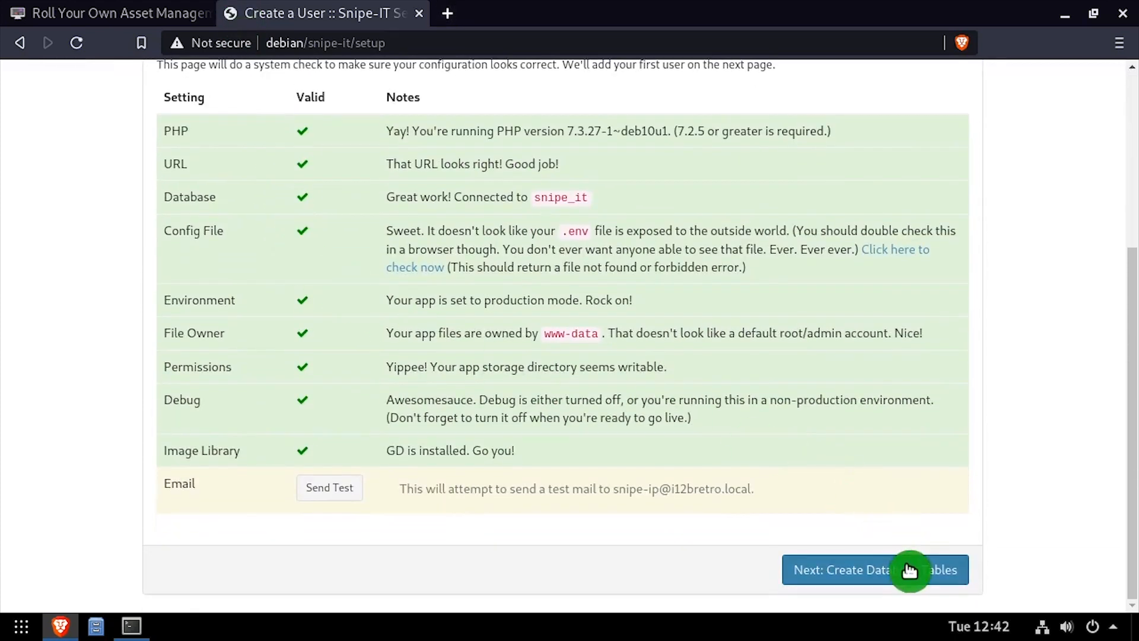
pyautogui.click(876, 569)
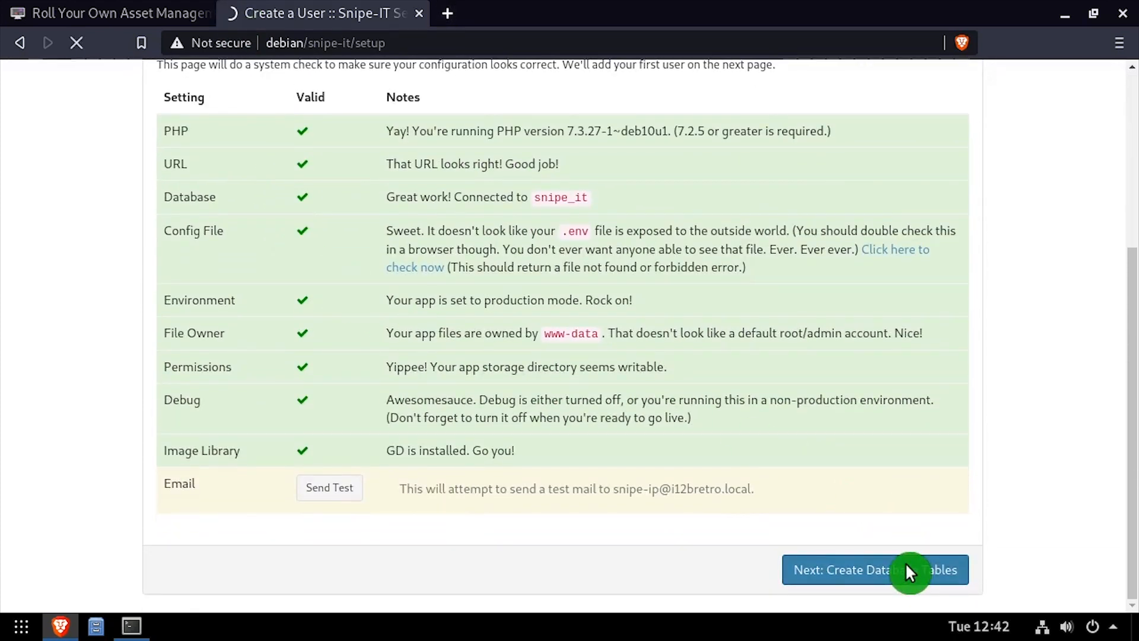
pyautogui.click(875, 569)
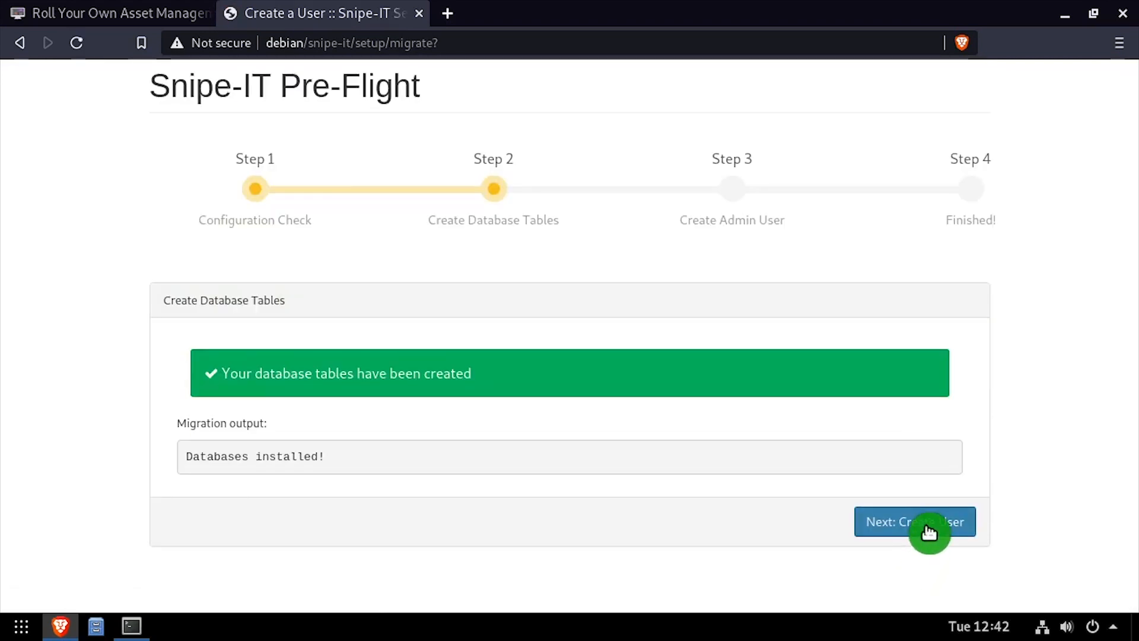
pyautogui.click(913, 523)
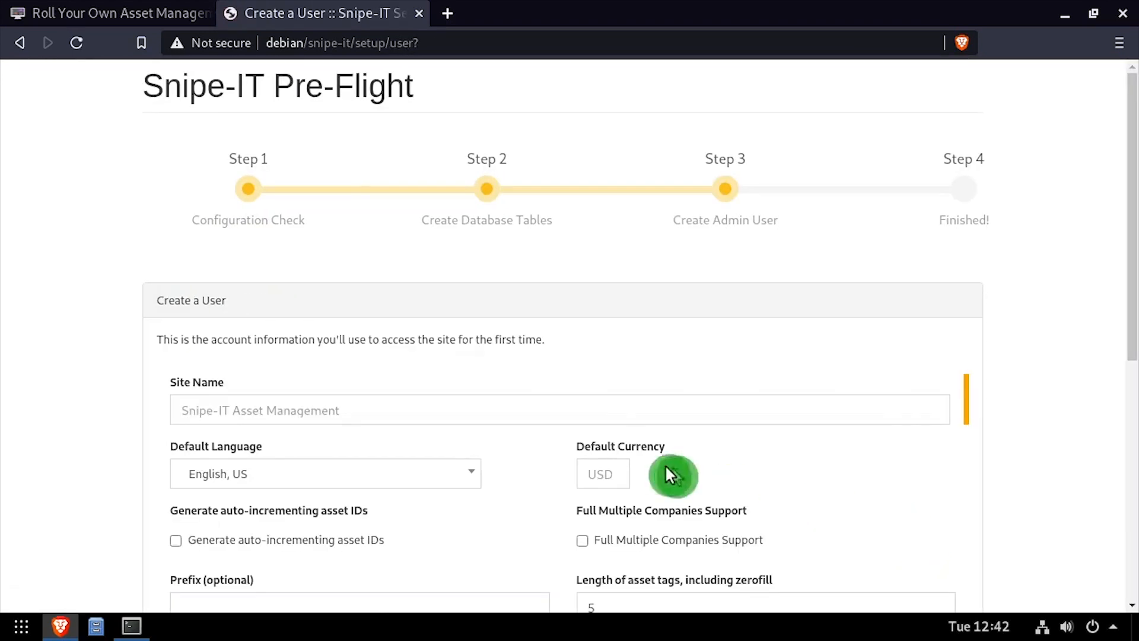
# - Fill in site name i12bretro, email domain i12bretro.local, and the admin name, email and username
pyautogui.write('i12bretro demo')
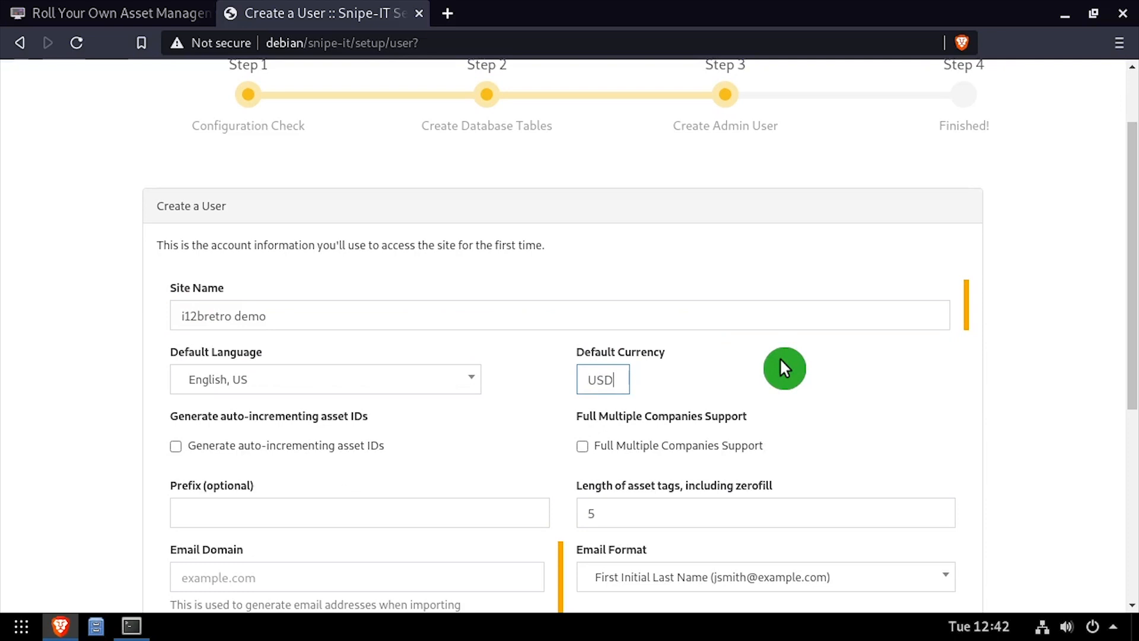
pyautogui.scroll(-3)
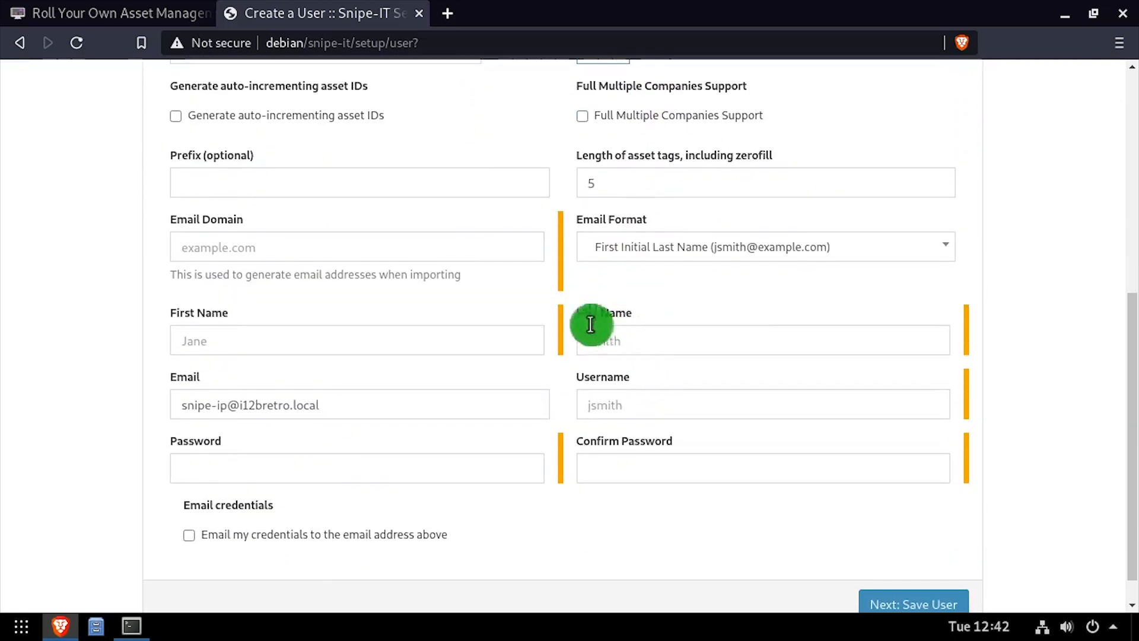
pyautogui.write('i')
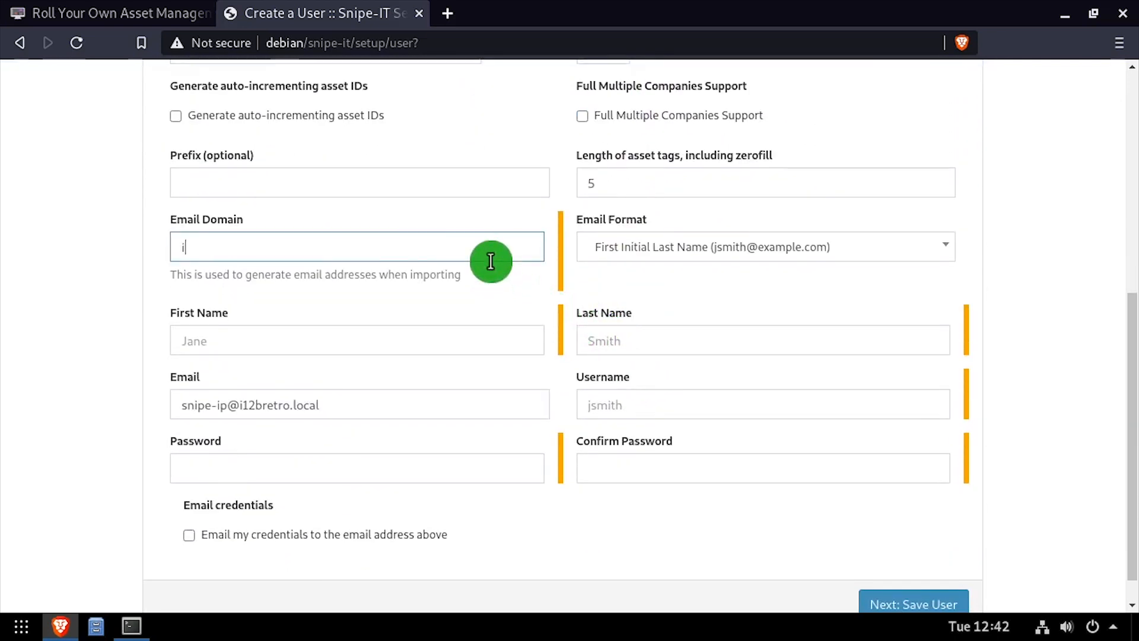
pyautogui.write('12bretro.local')
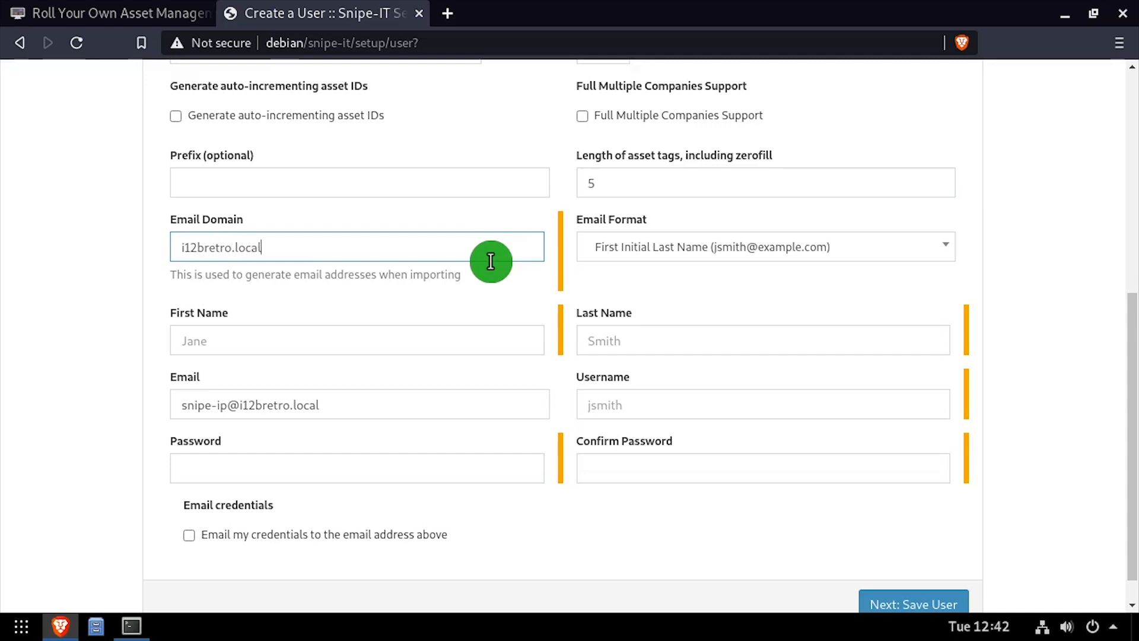
pyautogui.write('i12')
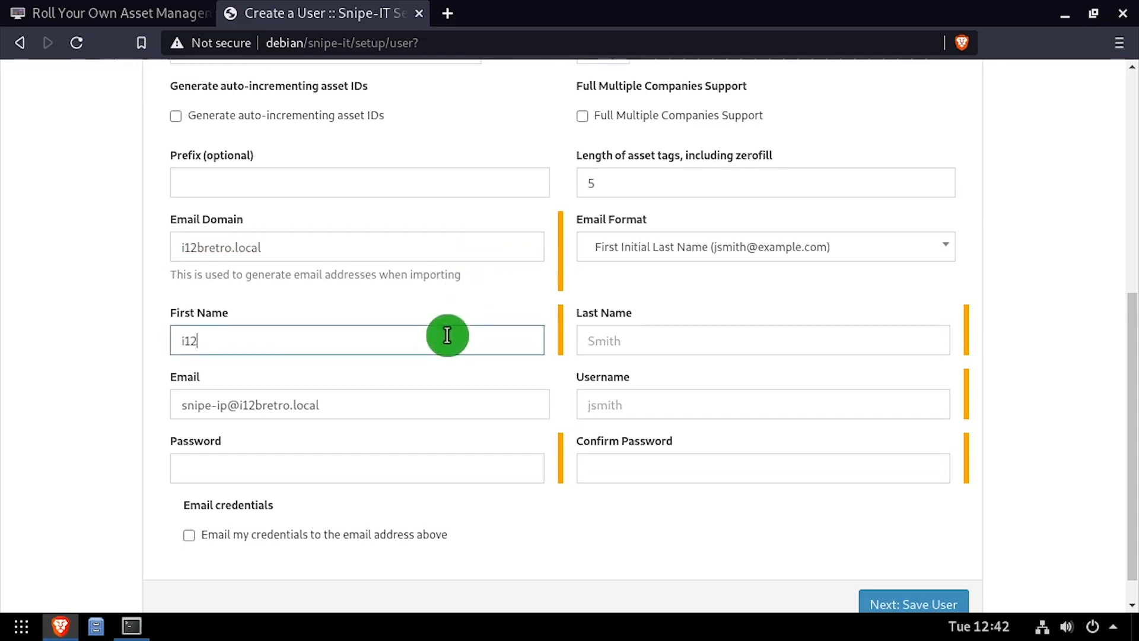
pyautogui.write('retro')
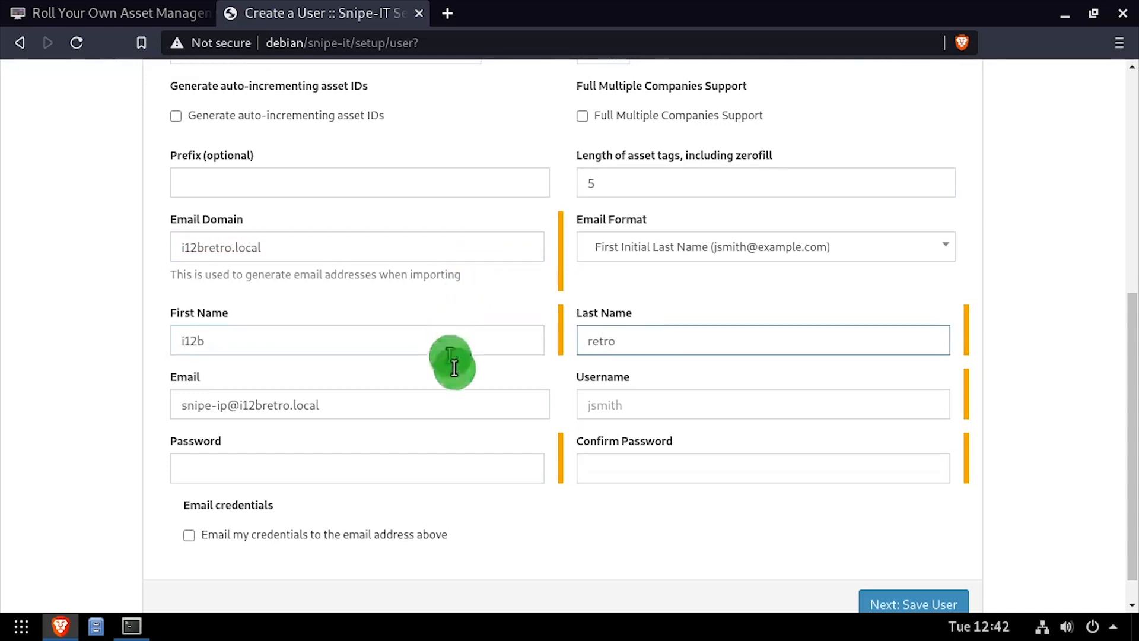
pyautogui.doubleClick(205, 404)
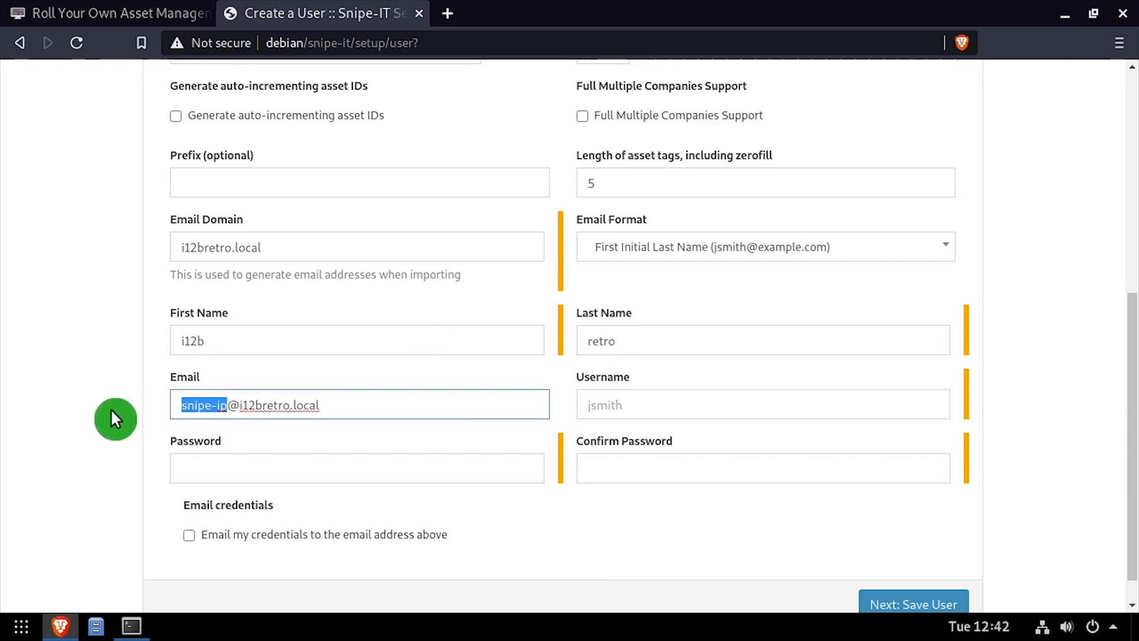
pyautogui.write('i12bretro')
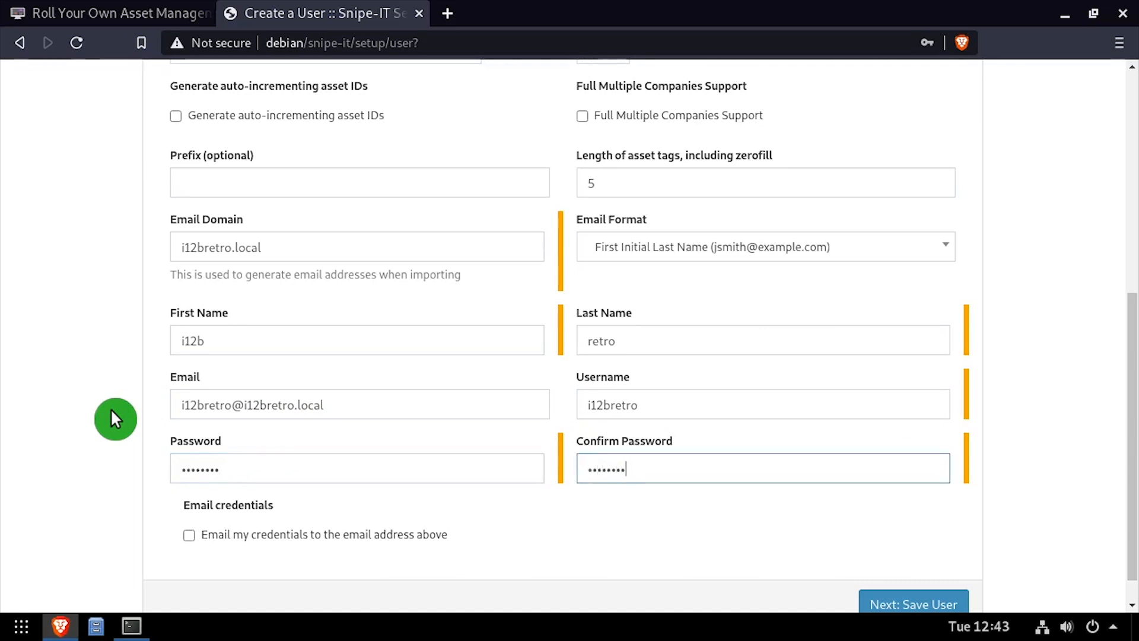
# - Enable auto-incrementing asset IDs and save the admin user
pyautogui.click(176, 115)
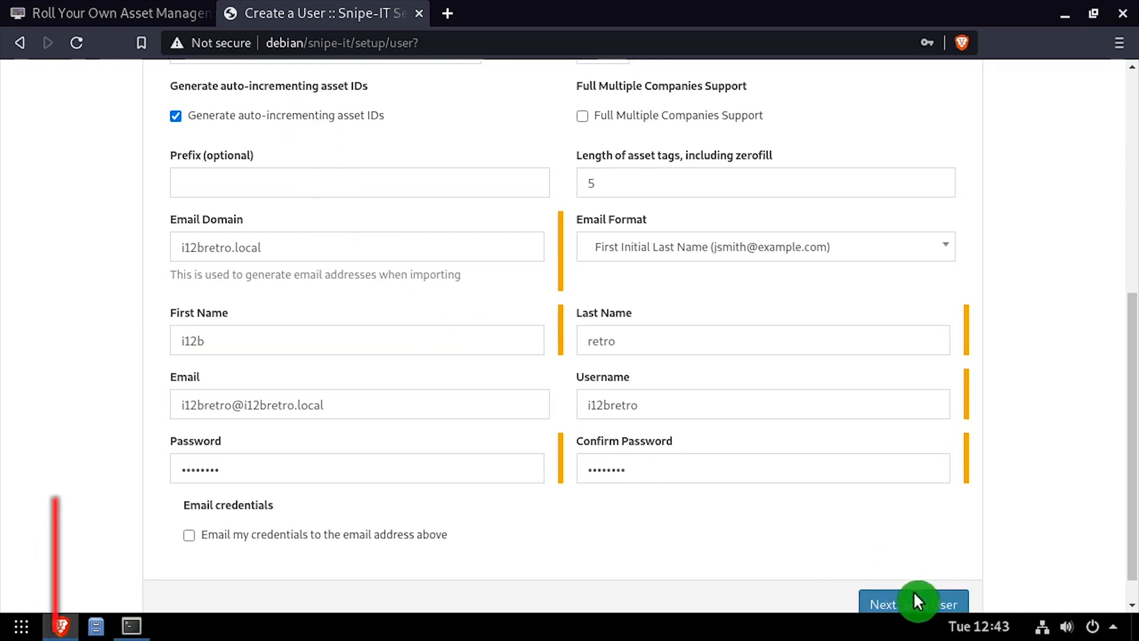
pyautogui.click(914, 603)
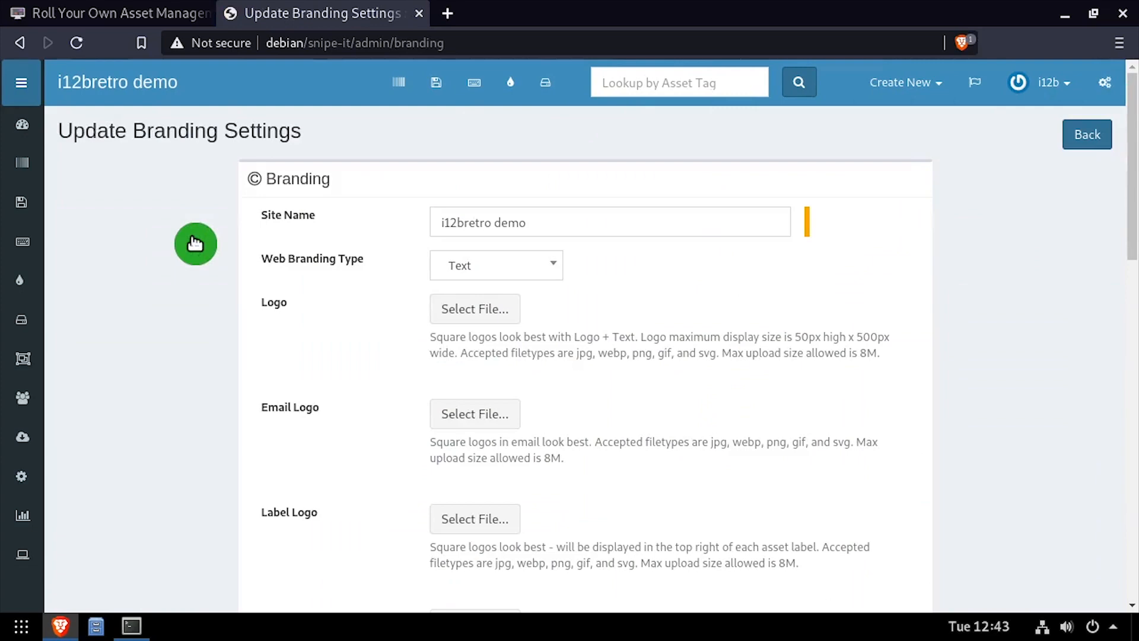
# - Scroll the Update Branding Settings page down to header color, skin and custom CSS options
pyautogui.scroll(-3)
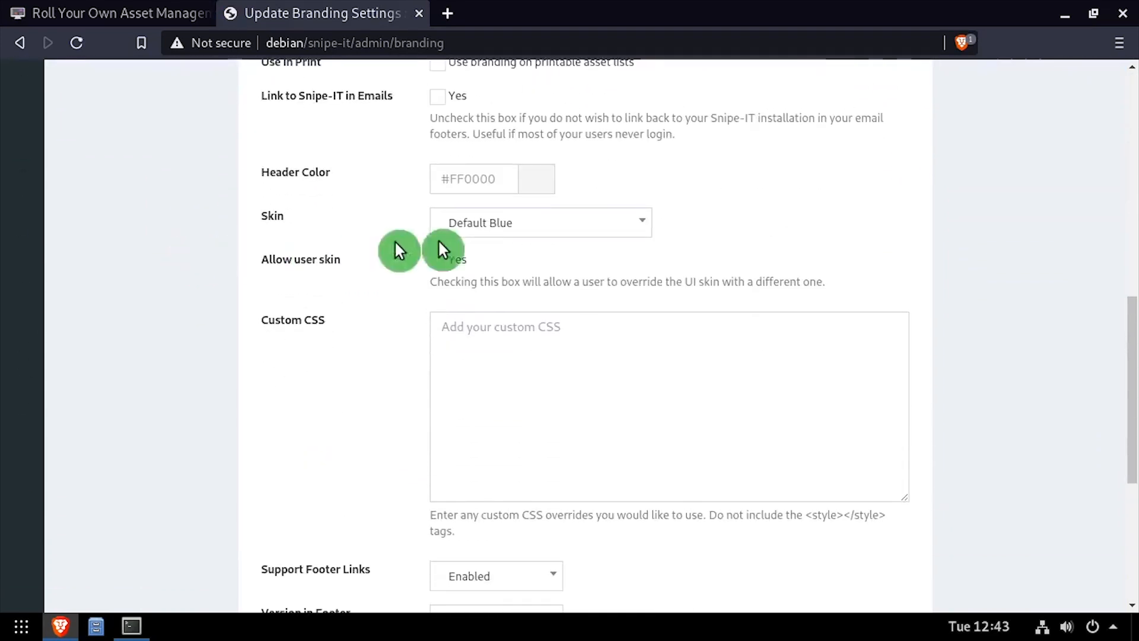